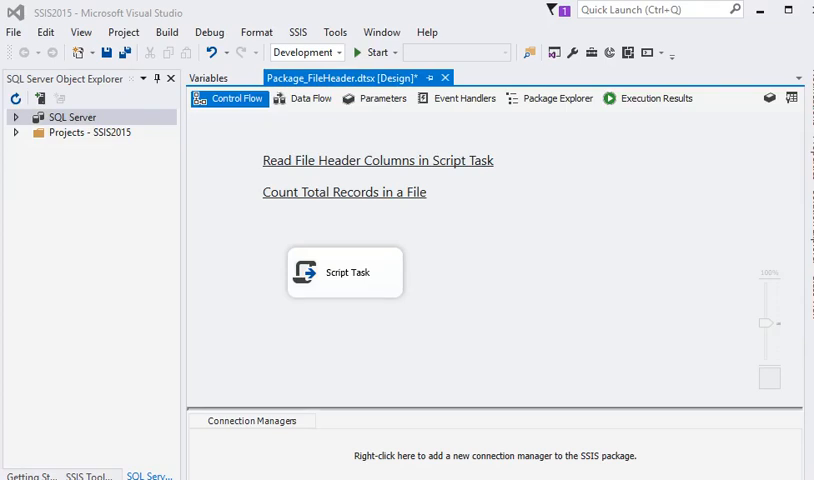
mouse_move(464, 308)
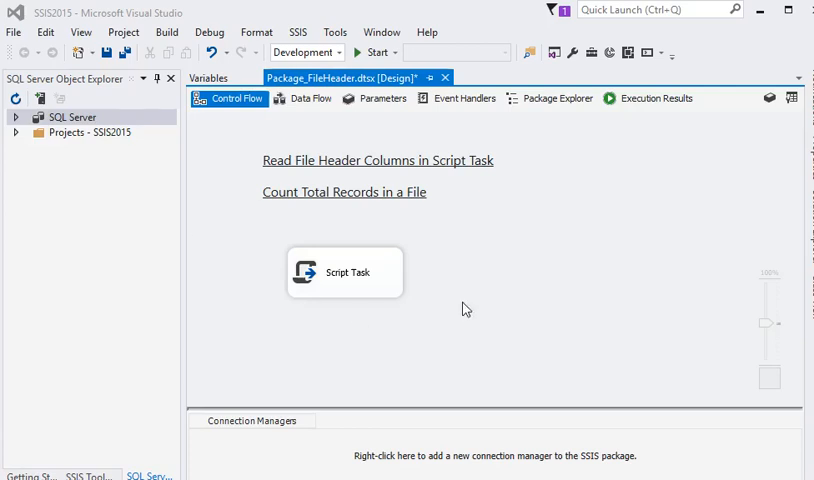
mouse_move(475, 294)
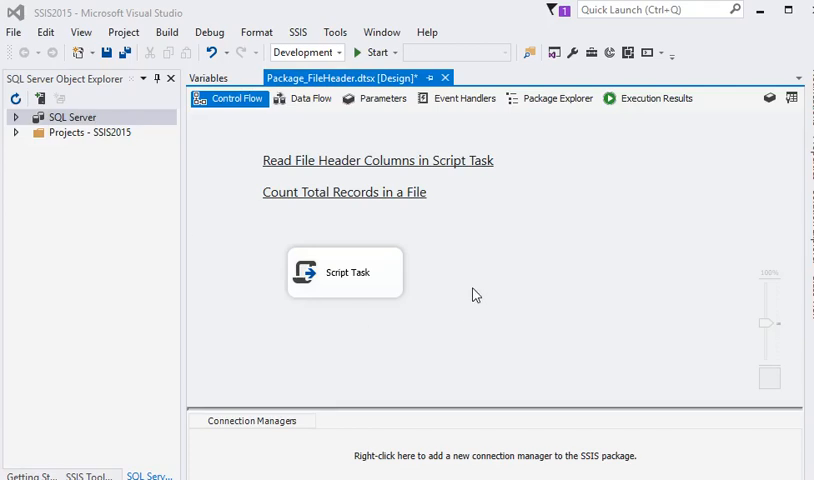
mouse_move(374, 253)
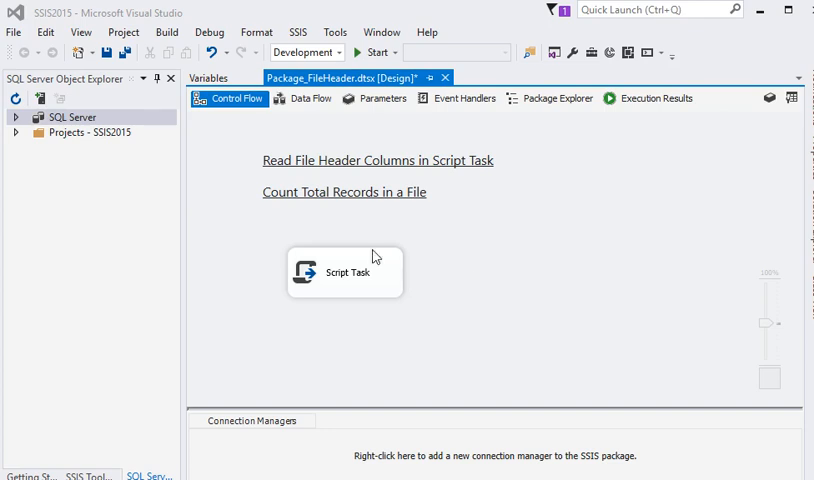
mouse_move(429, 347)
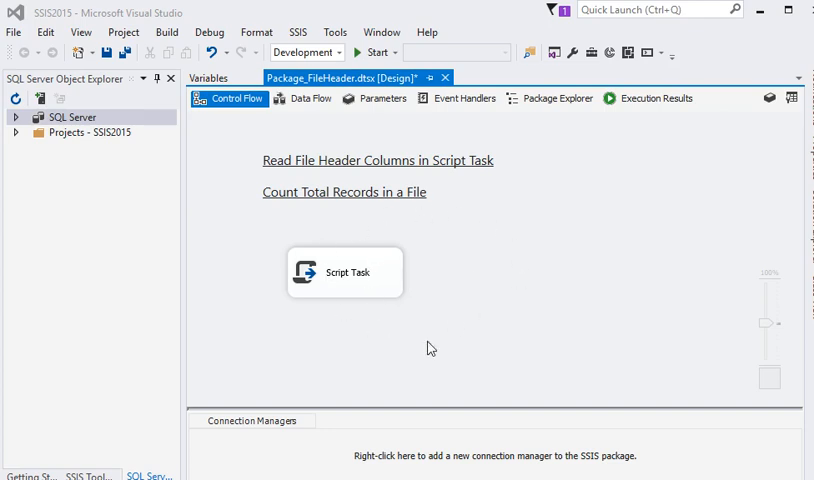
mouse_move(417, 340)
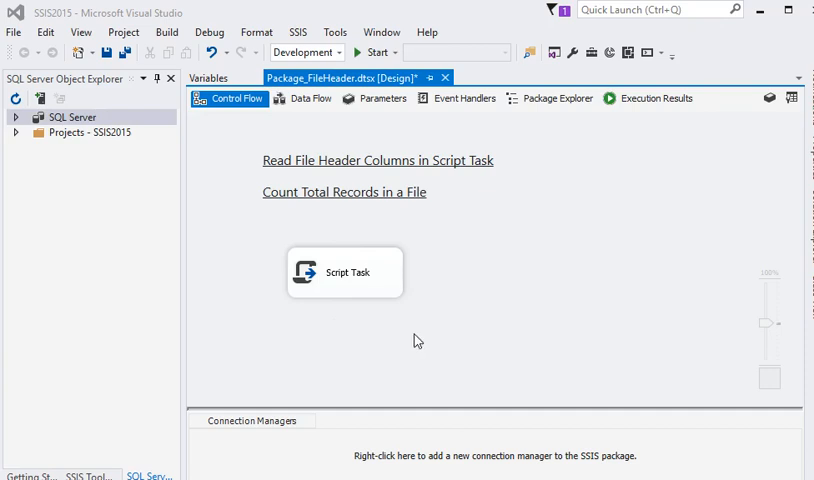
mouse_move(457, 278)
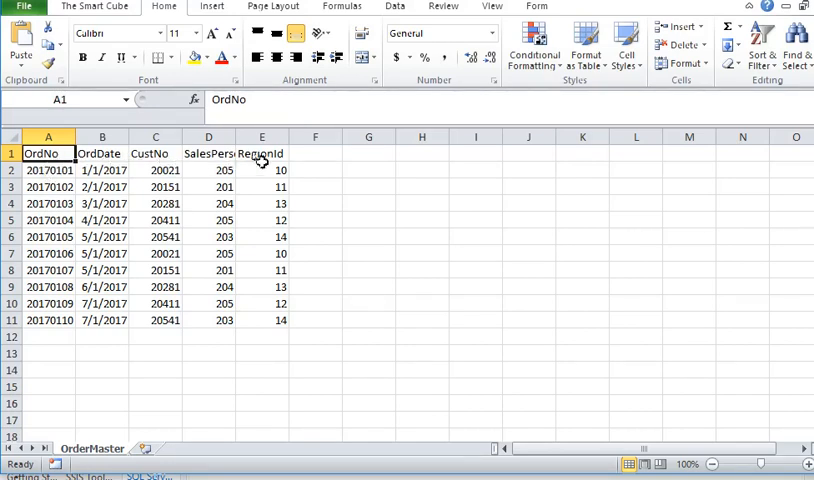
Review OrderMaster.csv's header columns and OrdNo order rows, then close it choosing Don't Save
click(262, 153)
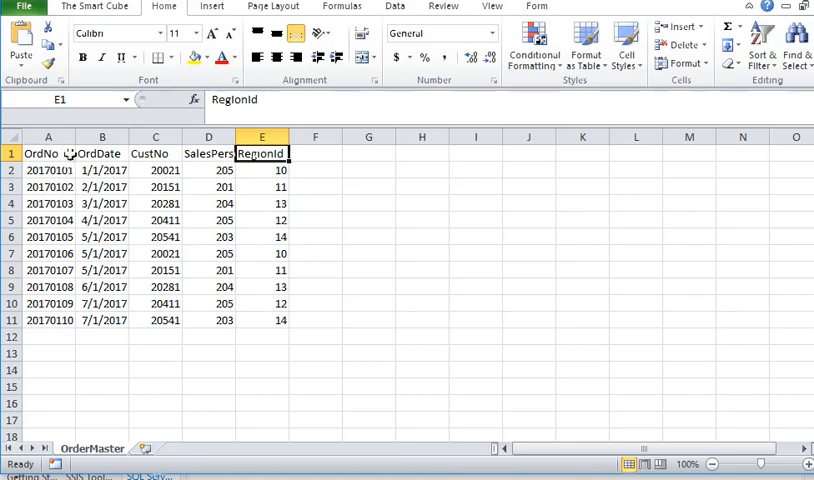
click(48, 137)
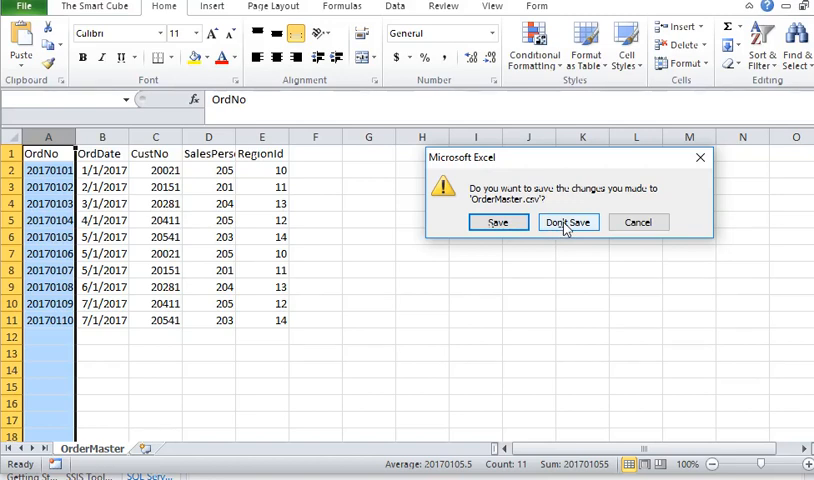
click(567, 222)
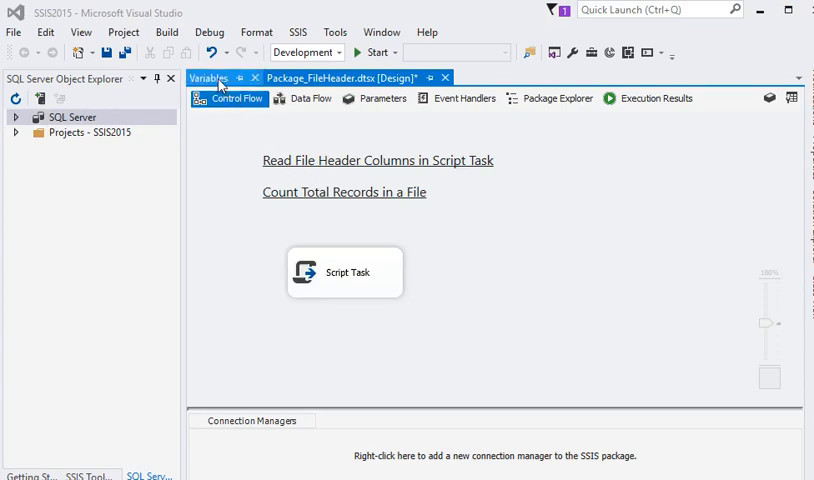
click(217, 78)
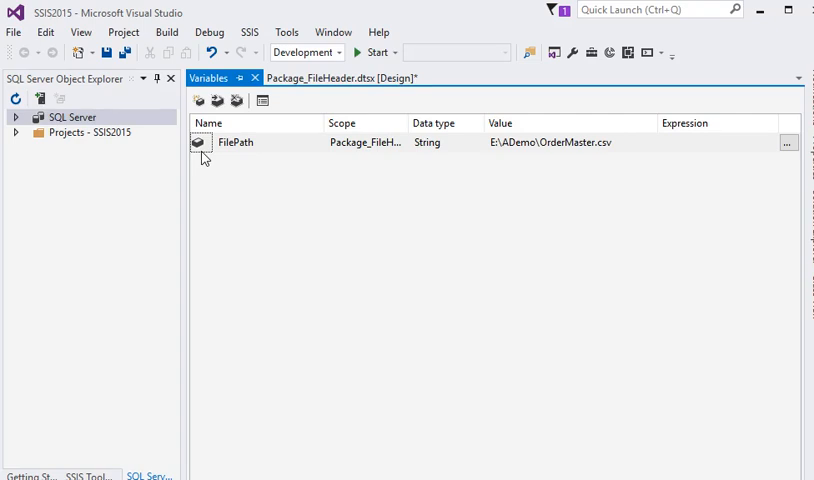
mouse_move(628, 152)
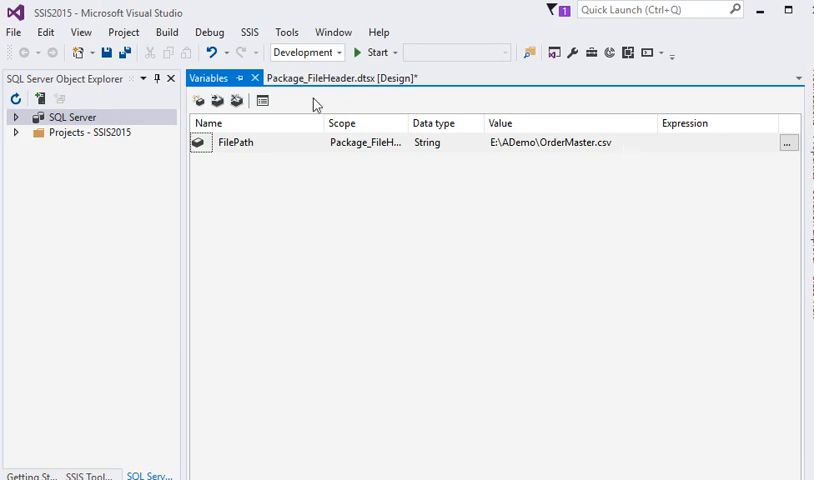
click(340, 77)
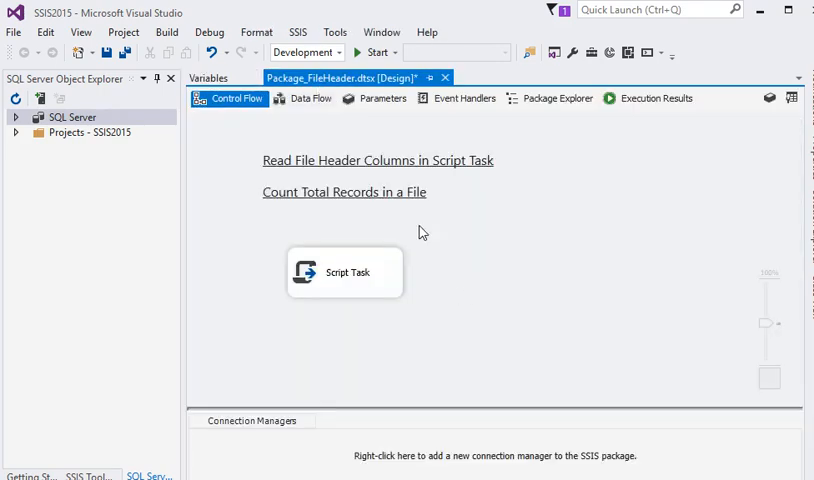
mouse_move(372, 300)
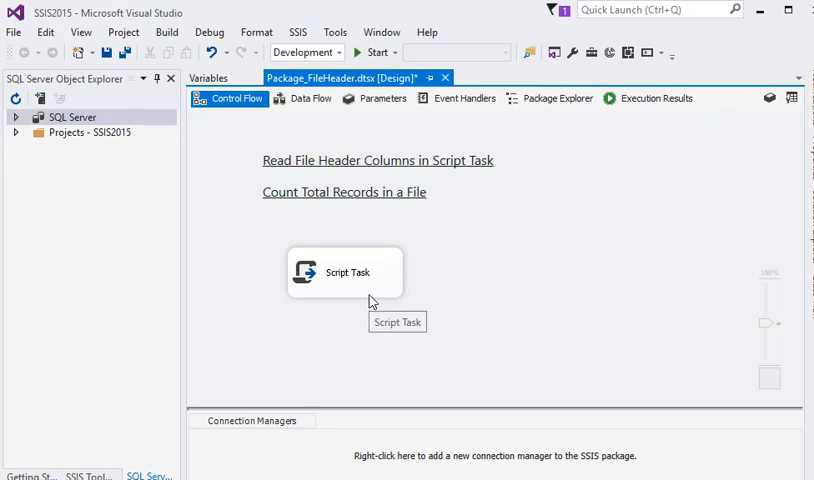
Edit the Script Task, confirm ReadOnlyVariables is User::FilePath, and launch Edit Script
right_click(344, 272)
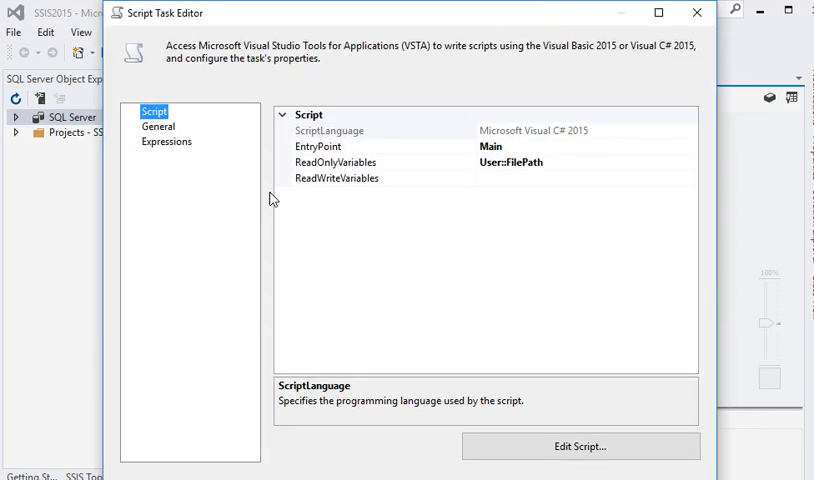
mouse_move(535, 172)
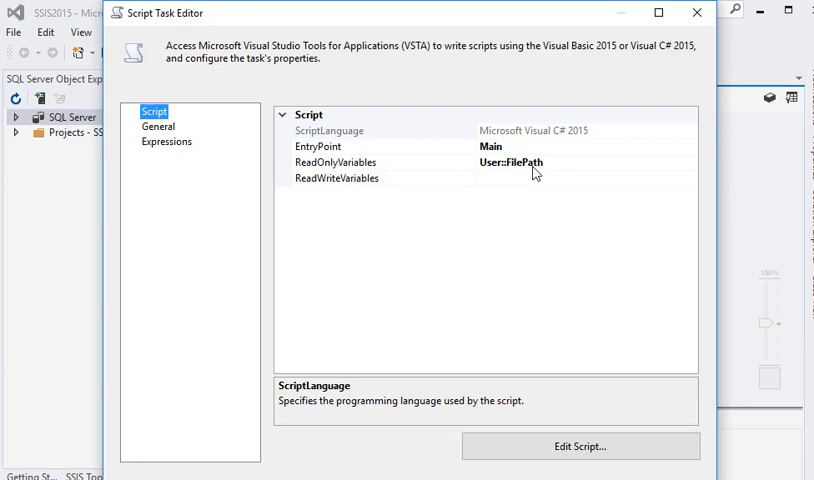
mouse_move(393, 168)
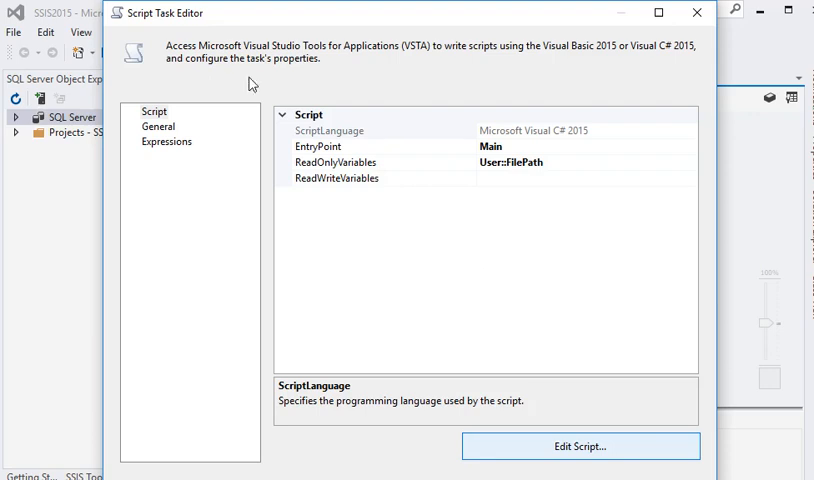
click(578, 446)
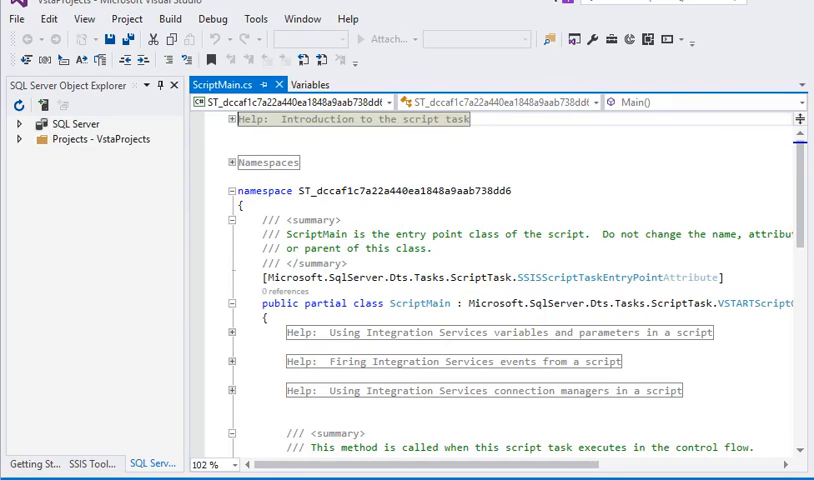
In Main(), add string[] strArr = File.ReadAllLines(strPath); and MessageBox.Show(strArr[0]);
click(233, 162)
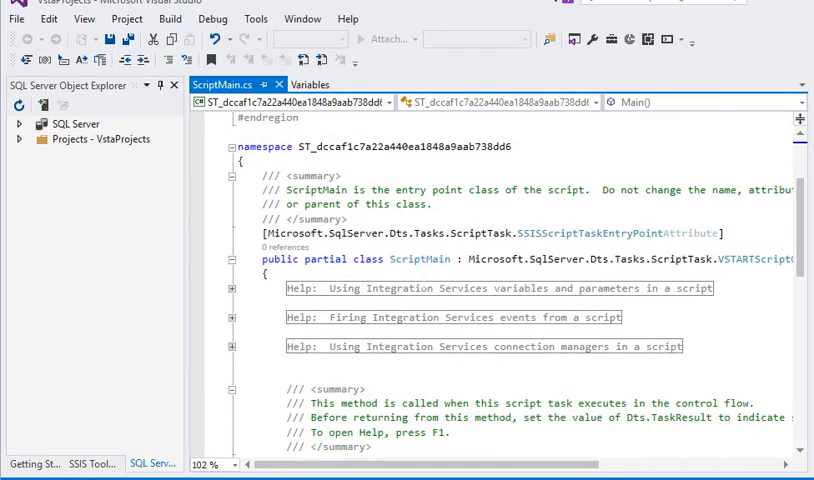
scroll(down, 3)
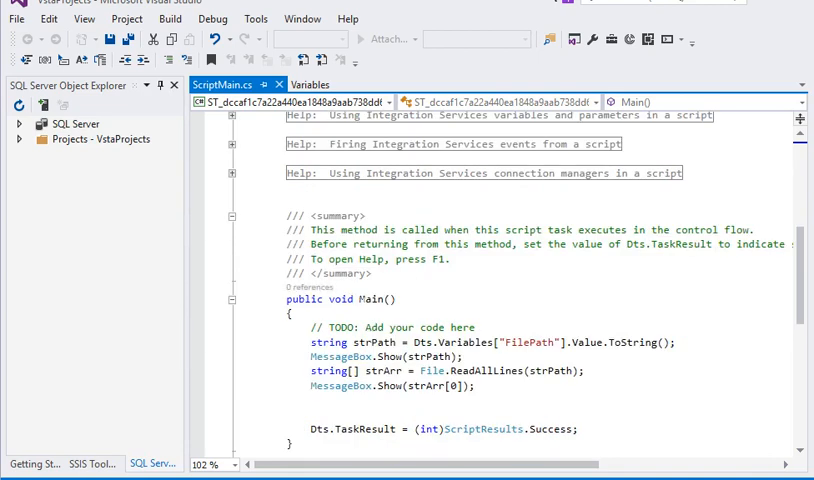
mouse_move(332, 356)
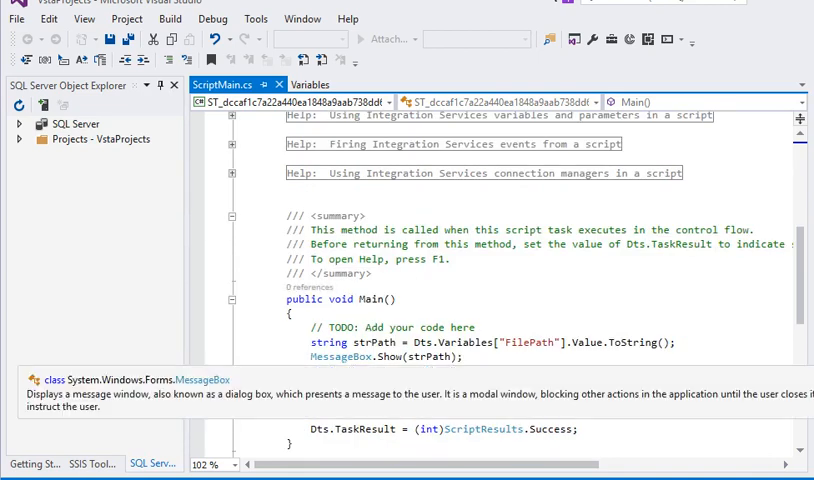
text(string[] strArr = File.ReadAllLines(strPath);)
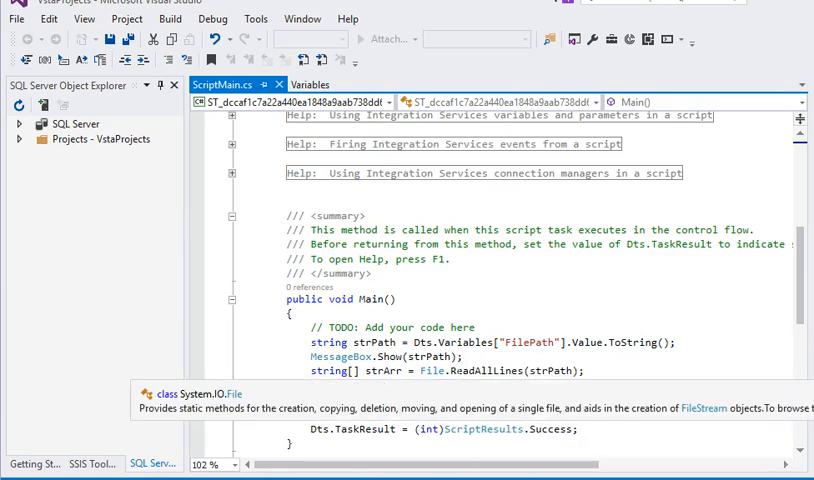
text(MessageBox.Show(strArr[0]);)
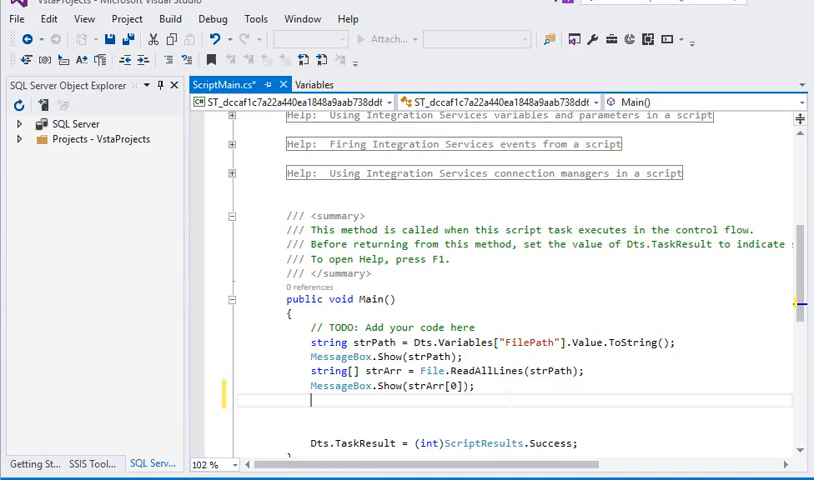
Add MessageBox.Show("Total Records"+strArr.Length.ToString()); using IntelliSense for Length and ToString
text(MessageBox.Show("T)
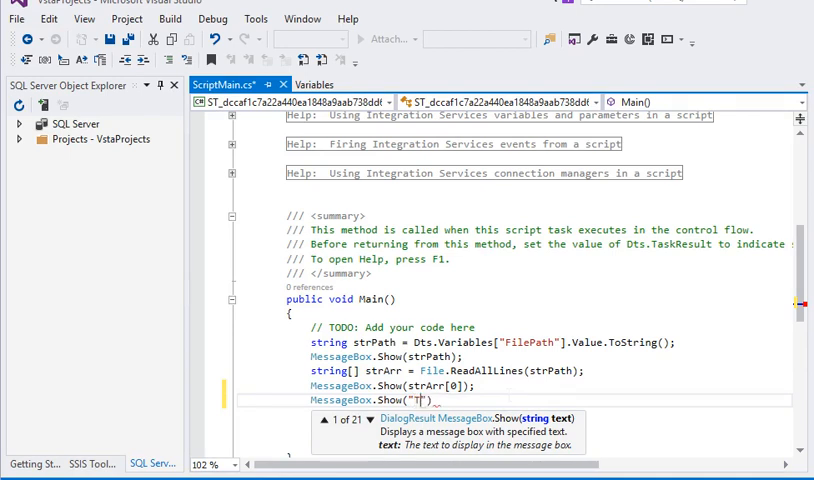
text(Total R)
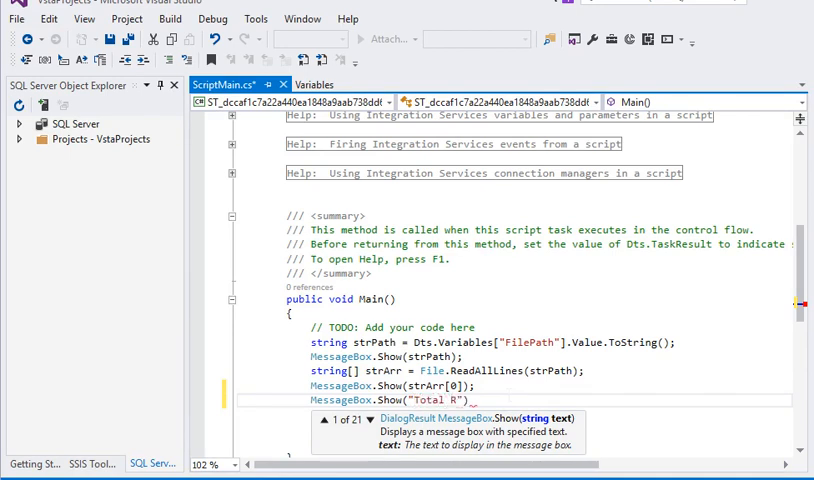
text(ecords)
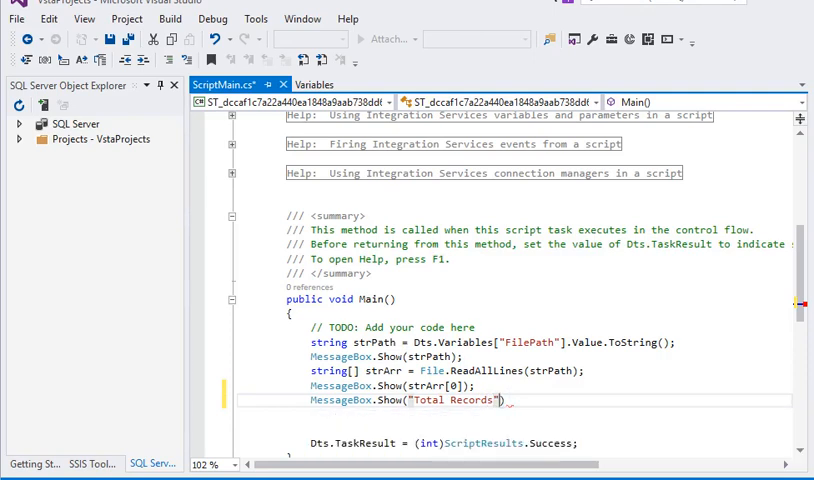
text(+)
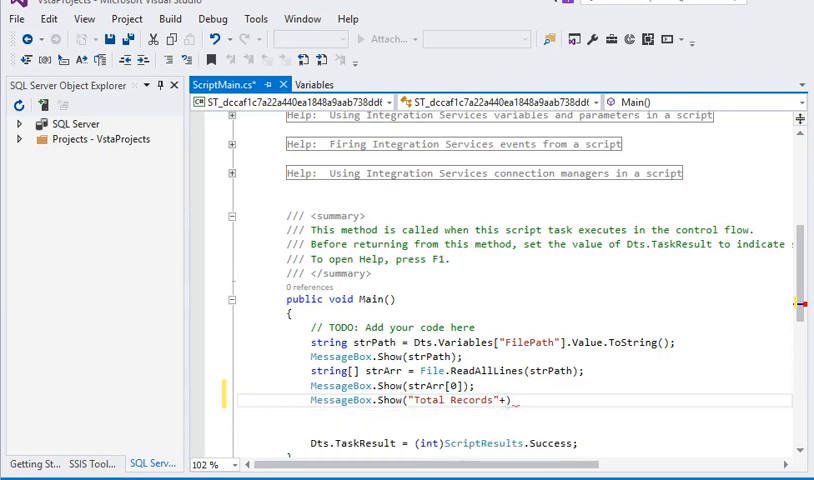
text(a)
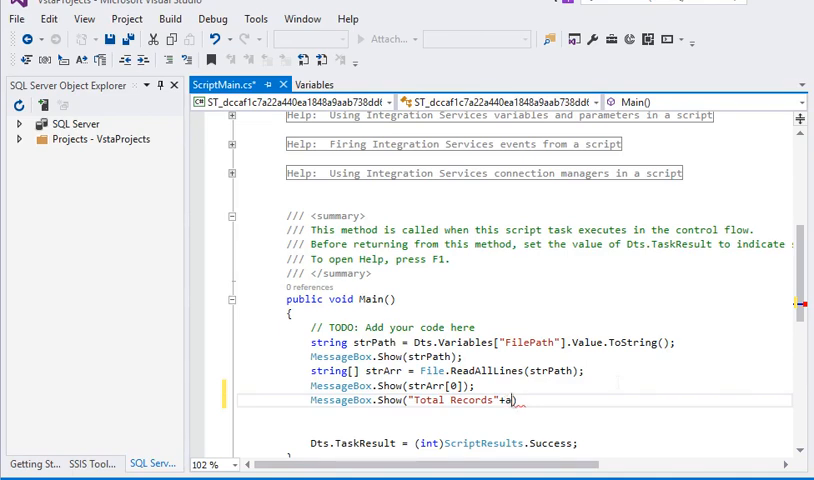
text(a)
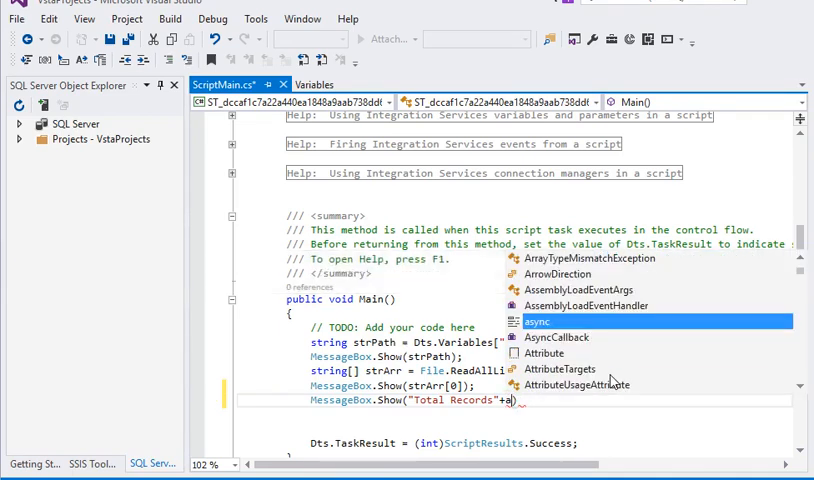
text(str)
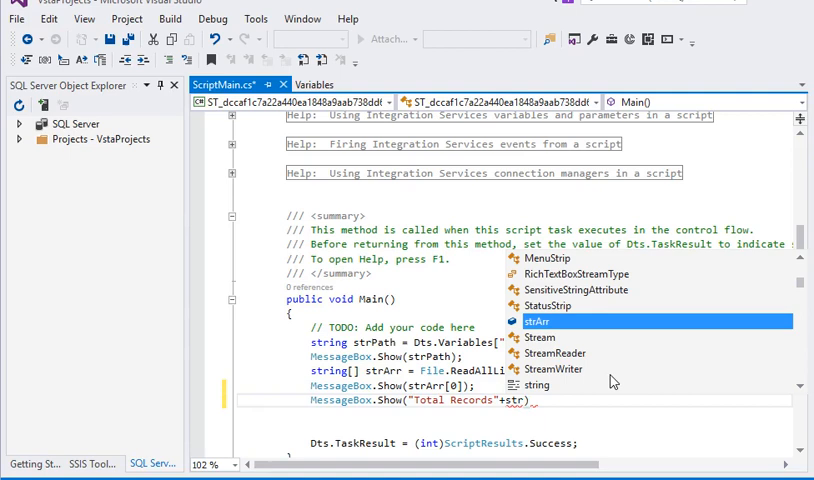
text(.l)
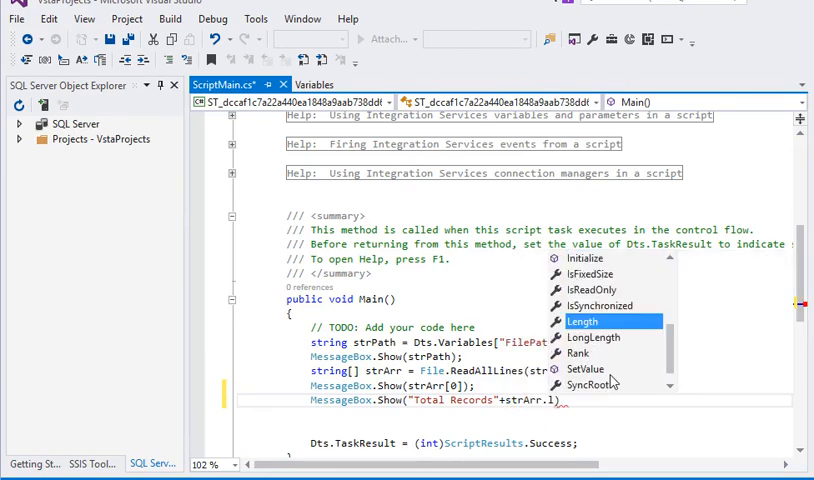
mouse_move(583, 321)
text(Length.)
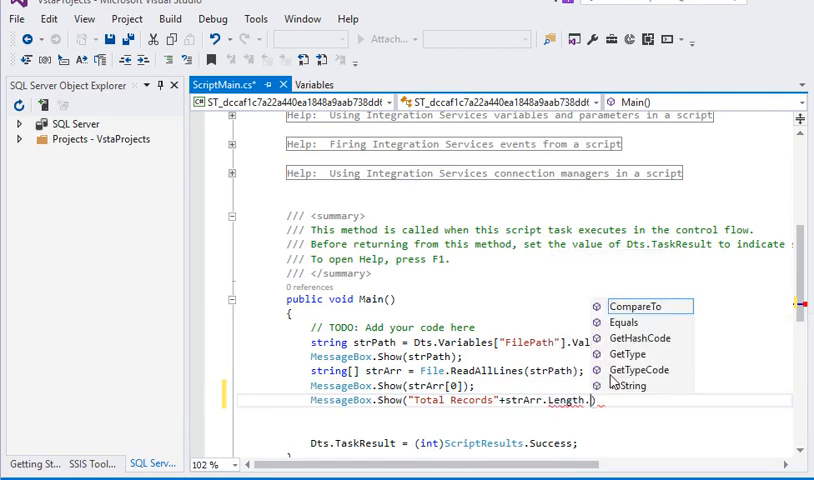
text(t)
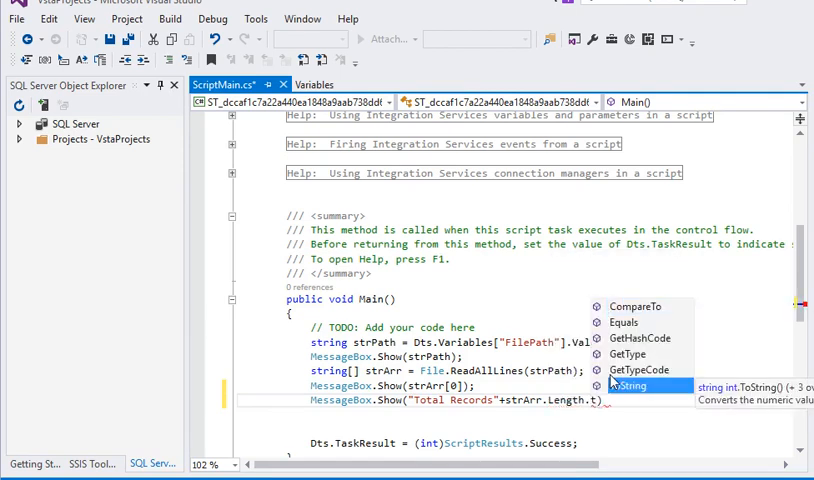
click(630, 383)
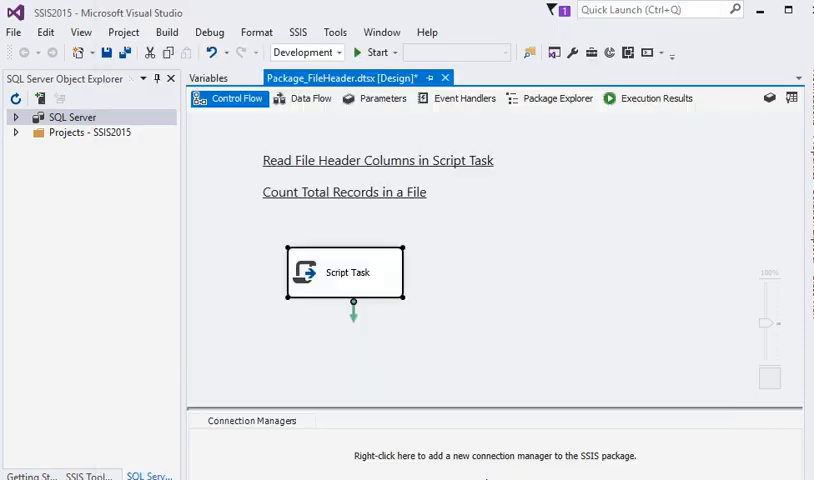
mouse_move(475, 327)
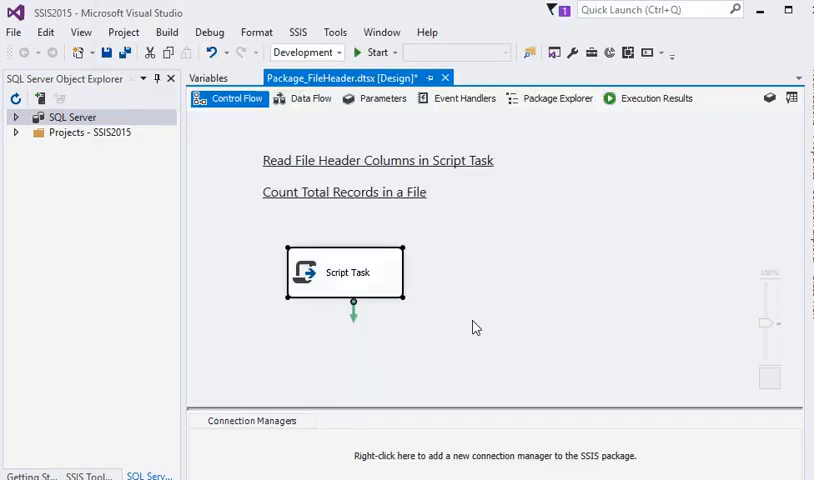
Start debugging and OK the file path, header row and Total Records11 messages until the Script Task succeeds
click(476, 327)
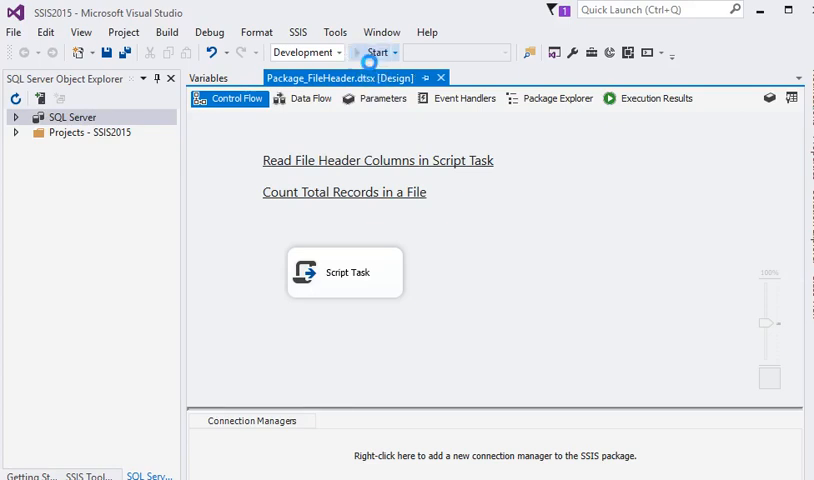
click(376, 52)
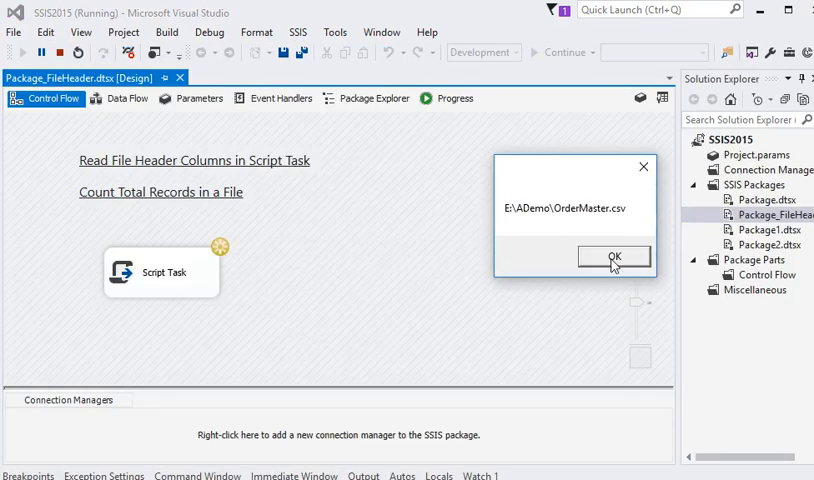
click(614, 256)
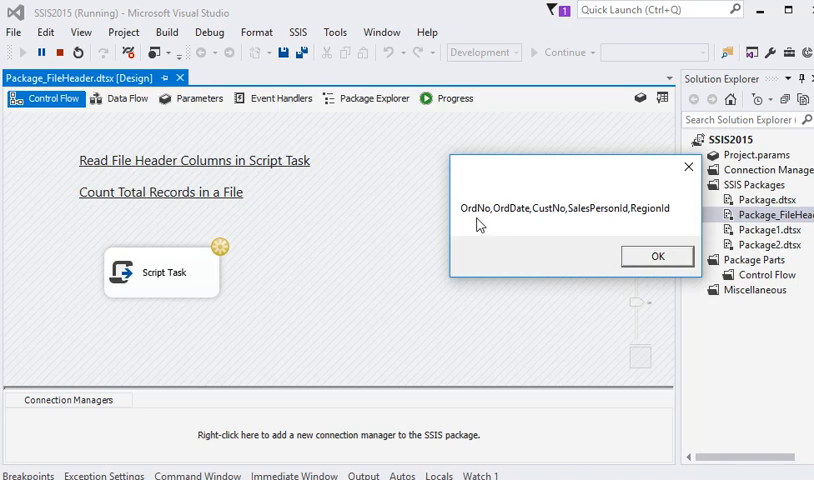
click(657, 256)
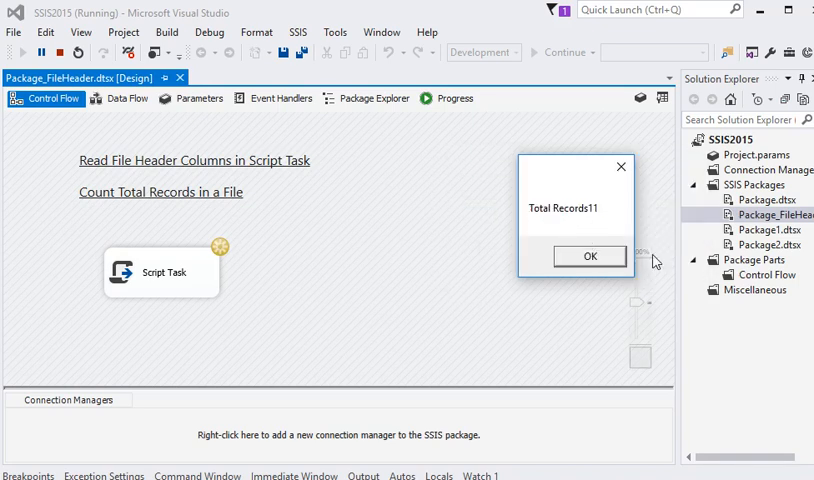
mouse_move(583, 245)
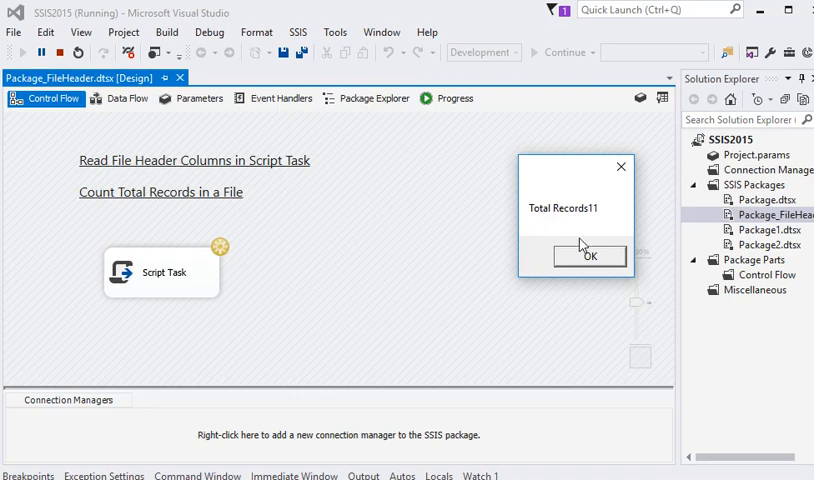
click(589, 255)
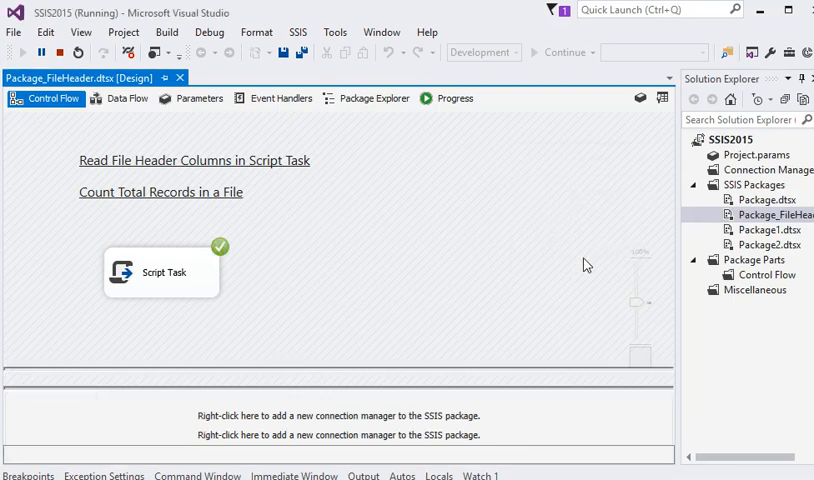